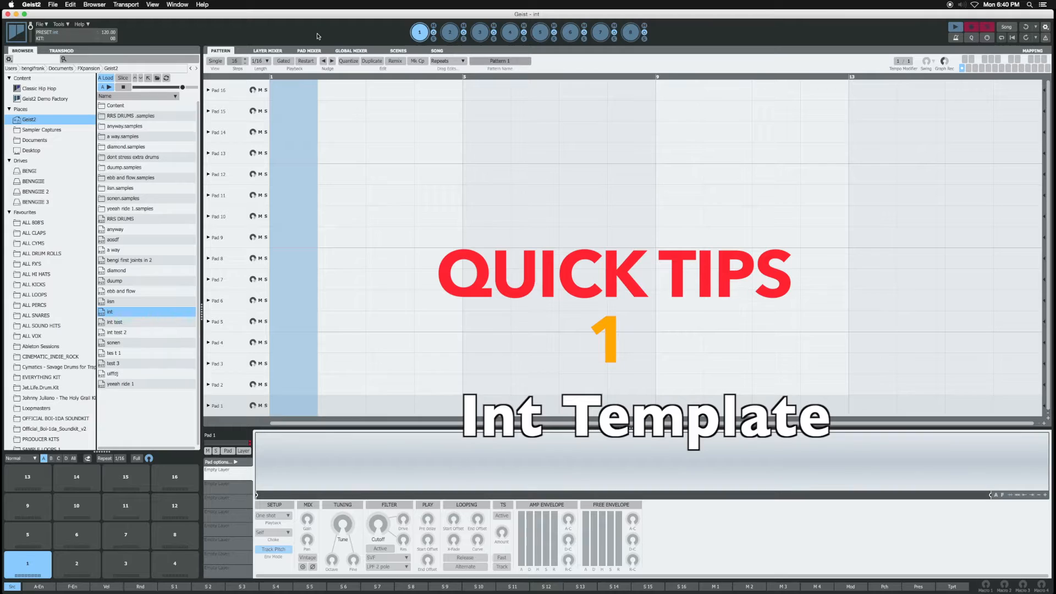
mouse_move(324, 9)
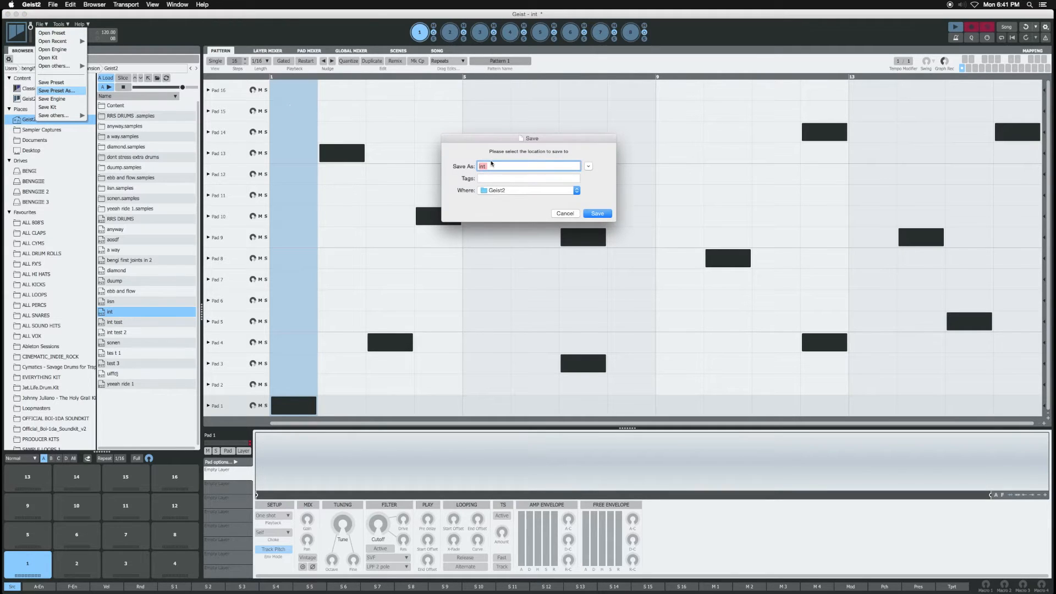
- Save the current pattern as a preset named 'dummy test pat'
text(dummy test pat)
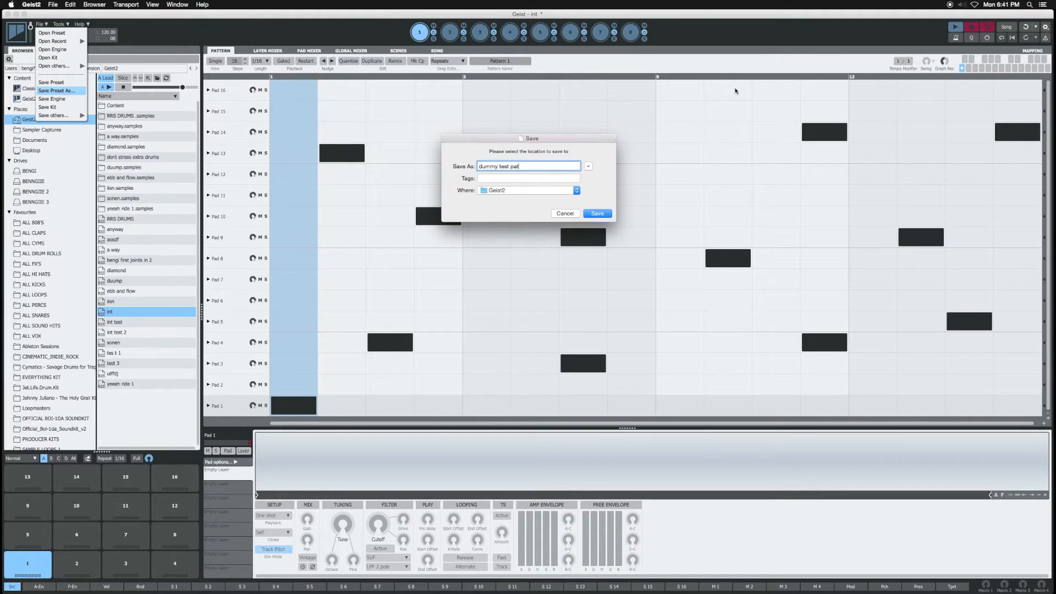
click(597, 213)
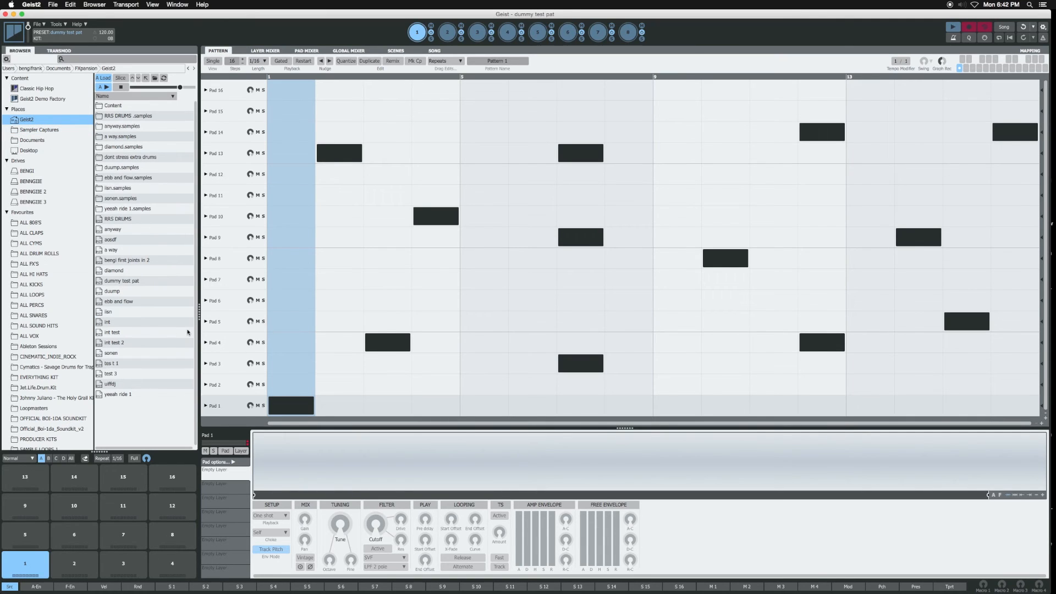
- Reload the blank 'int' template preset, emptying the pattern grid
click(126, 321)
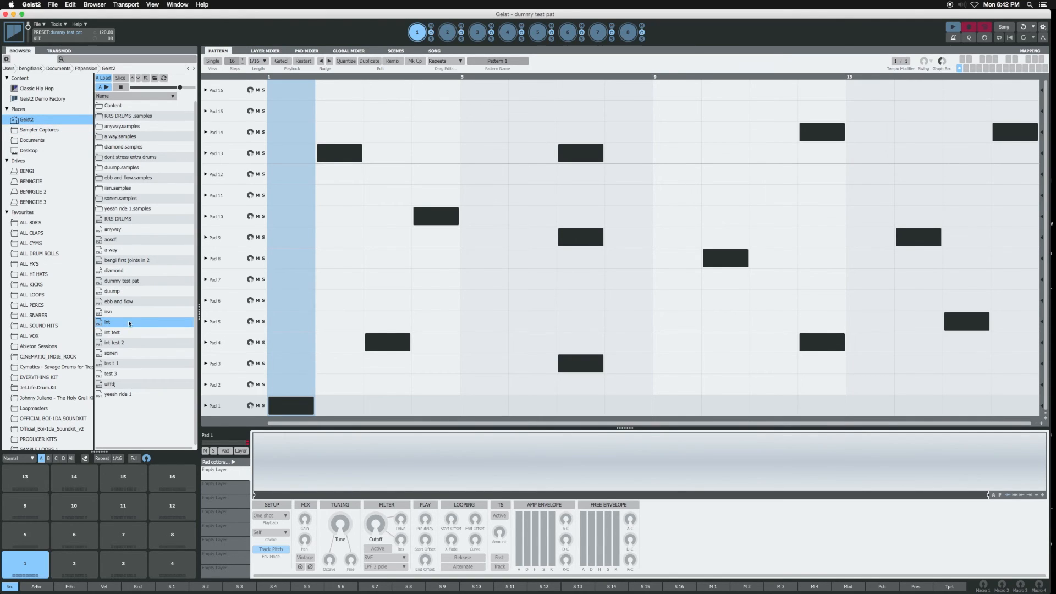
double_click(108, 321)
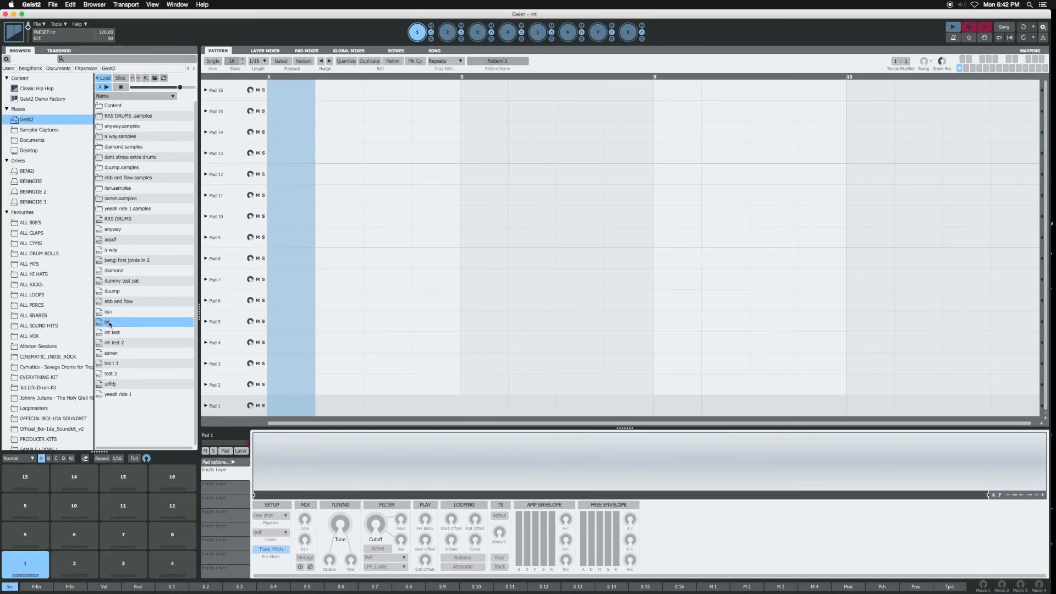